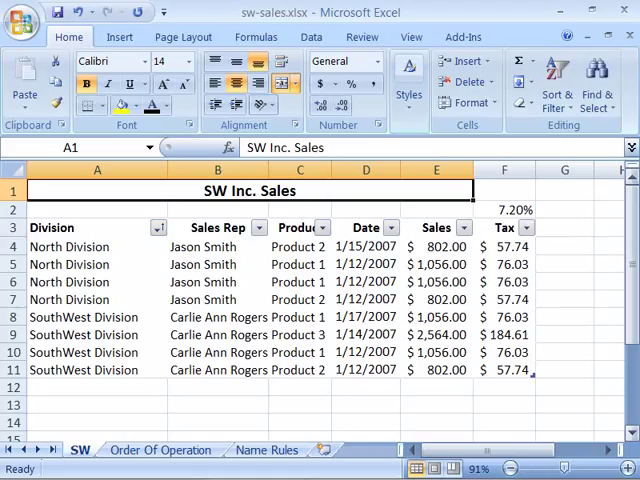
- Select cell C6 in the SW Inc. Sales table and show the Table Tools Design options
left_click(300, 280)
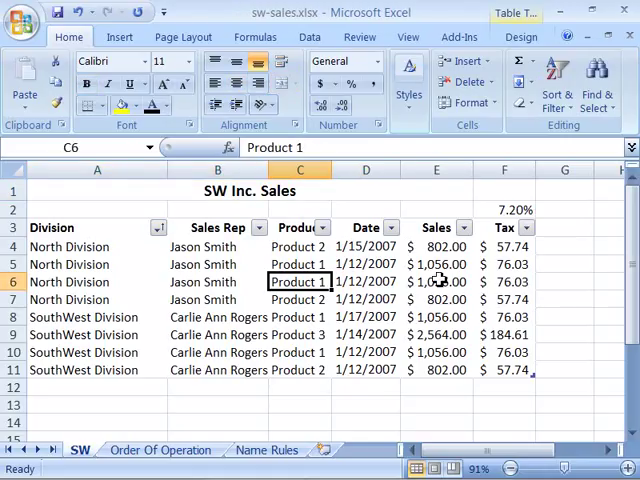
mouse_move(536, 24)
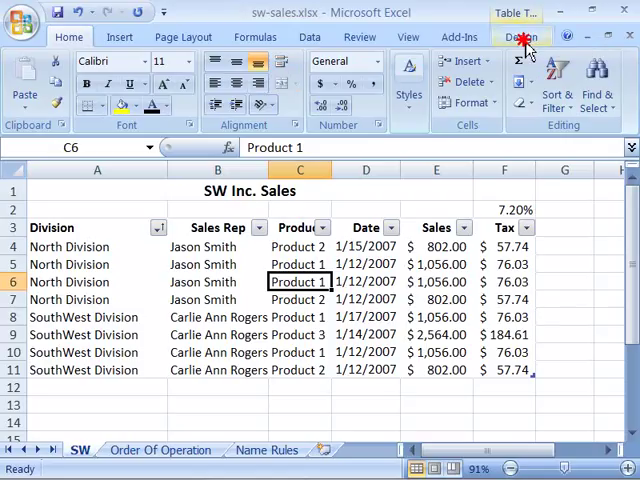
left_click(522, 36)
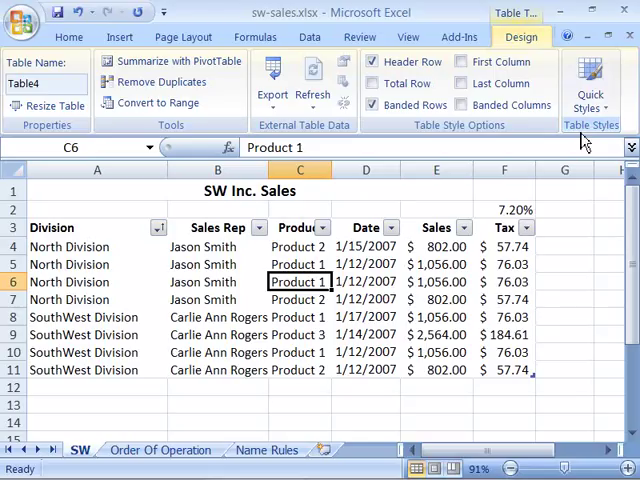
mouse_move(590, 84)
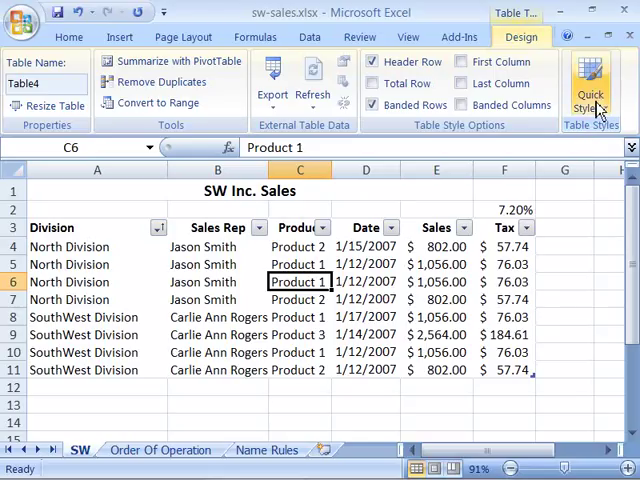
mouse_move(592, 90)
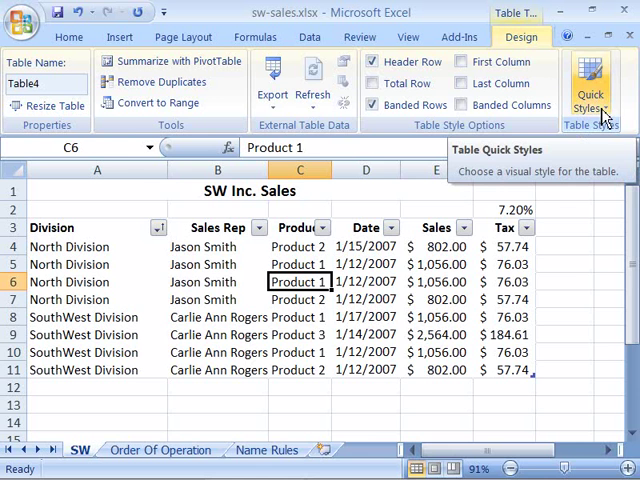
- Apply an orange Medium banded Quick Style to the SW Inc. Sales table
left_click(590, 96)
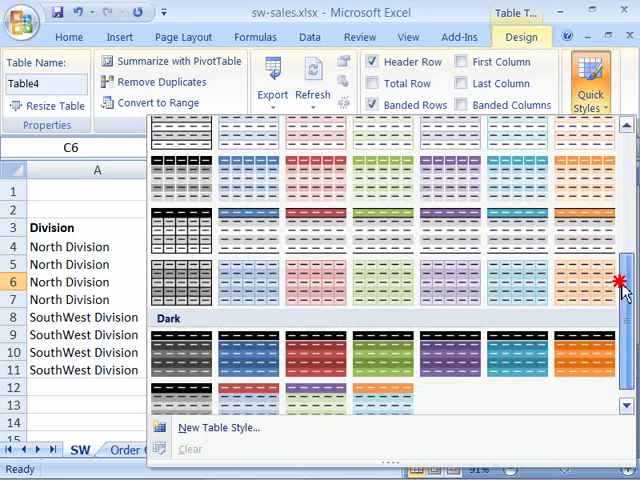
scroll("down", 3)
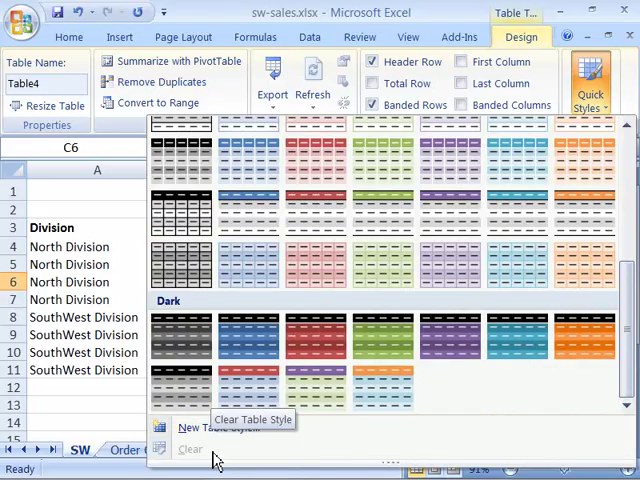
mouse_move(472, 458)
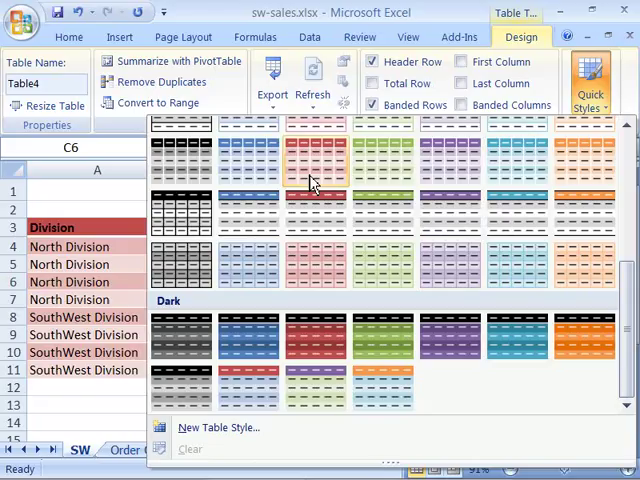
mouse_move(248, 216)
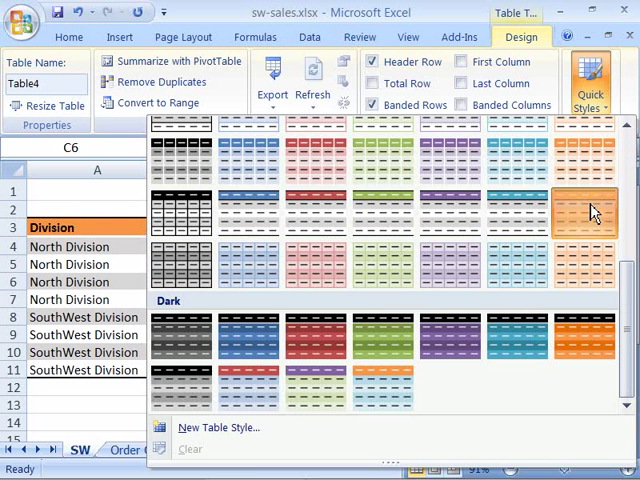
left_click(584, 210)
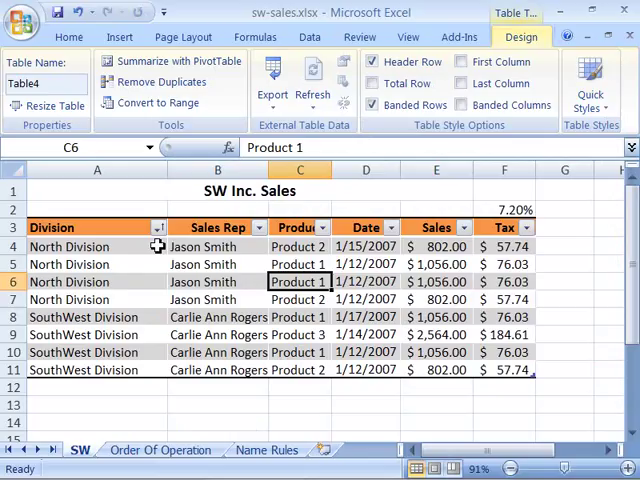
mouse_move(570, 322)
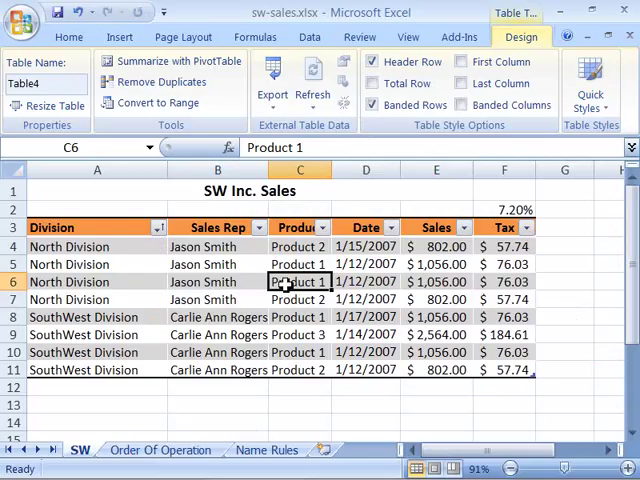
mouse_move(600, 260)
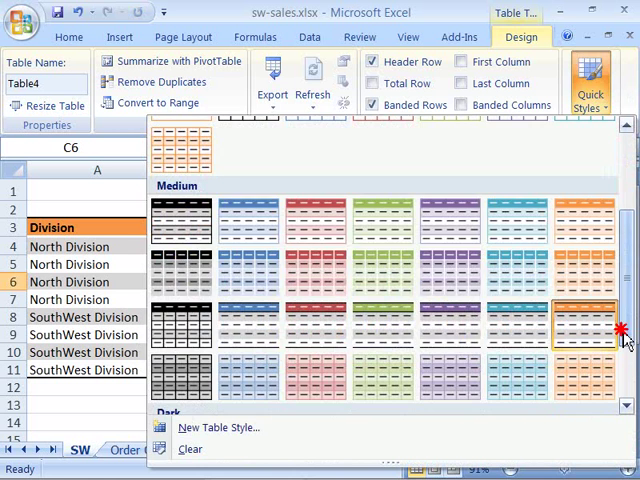
- Clear the orange Quick Style from the SW Inc. Sales table via the gallery's Clear option
scroll("down", 3)
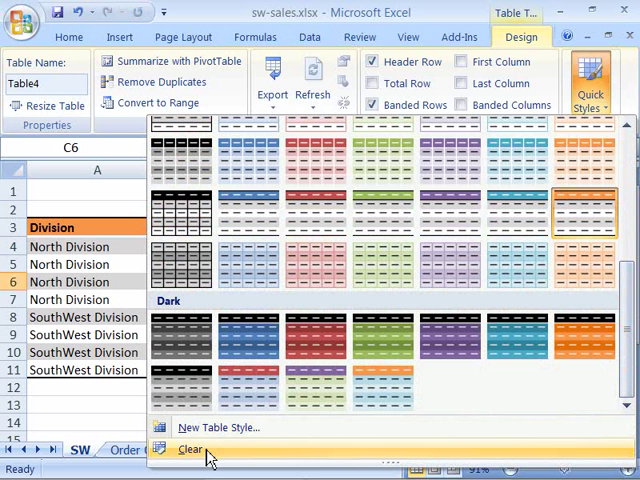
left_click(188, 448)
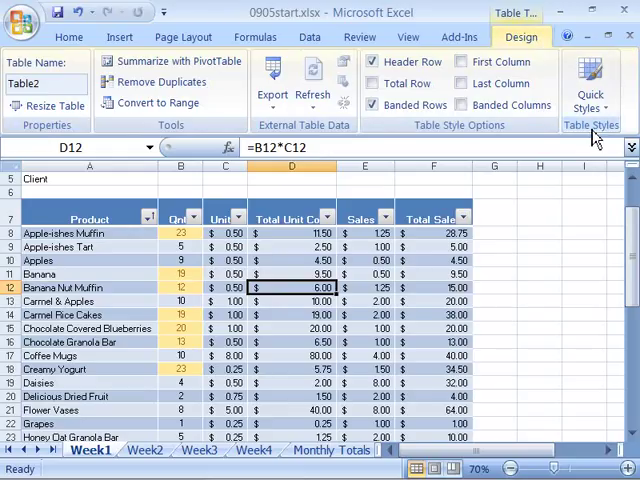
mouse_move(592, 82)
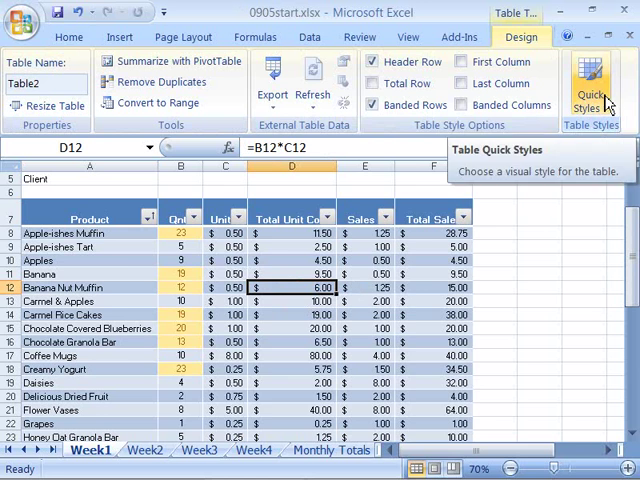
- Scroll the Quick Styles gallery toward Clear for the Week1 product sales table
left_click(592, 84)
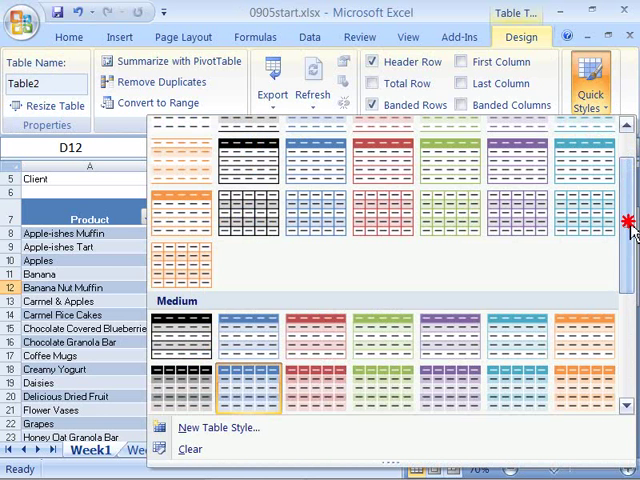
scroll("down", 3)
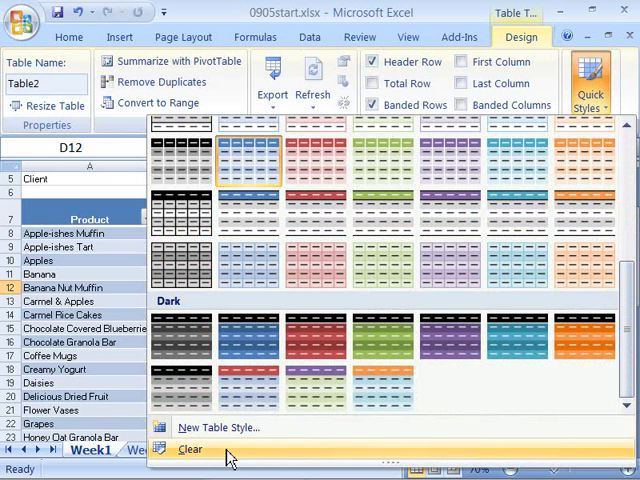
mouse_move(190, 448)
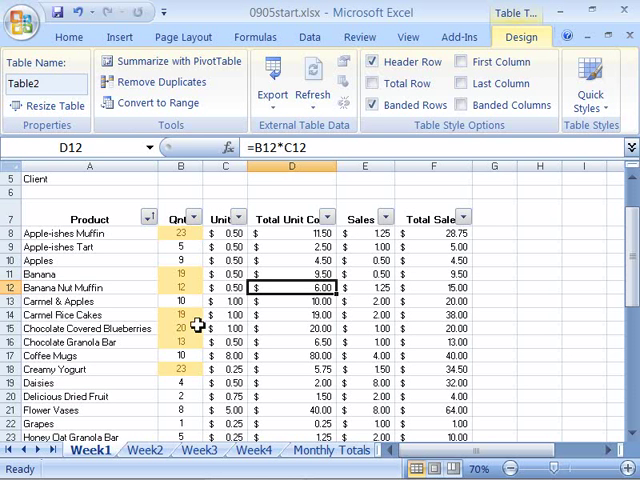
mouse_move(498, 324)
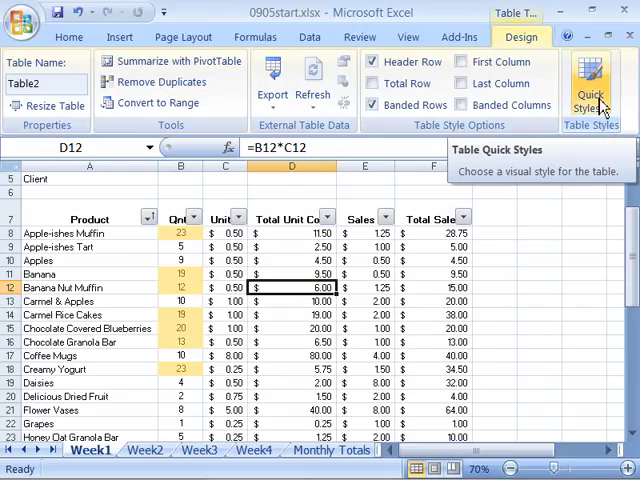
- Apply the light red Quick Style from the Light section to the Week1 product table
left_click(590, 84)
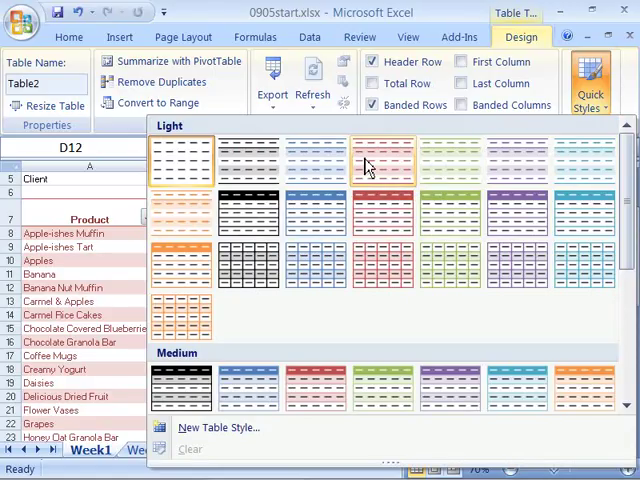
left_click(382, 162)
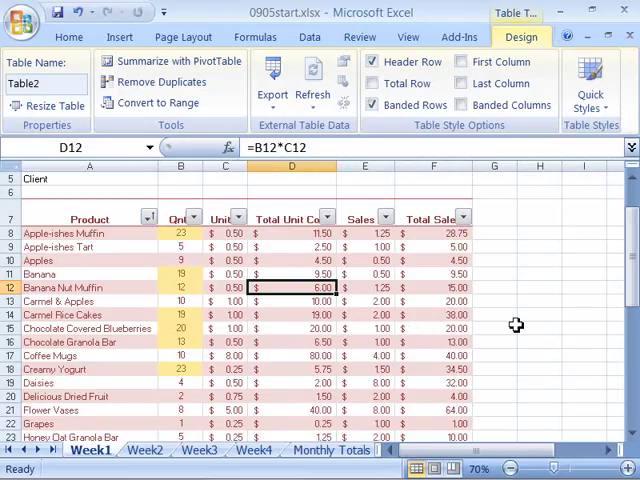
mouse_move(506, 324)
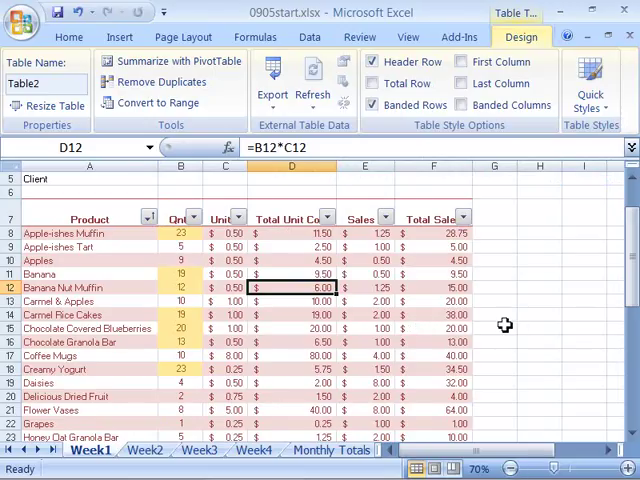